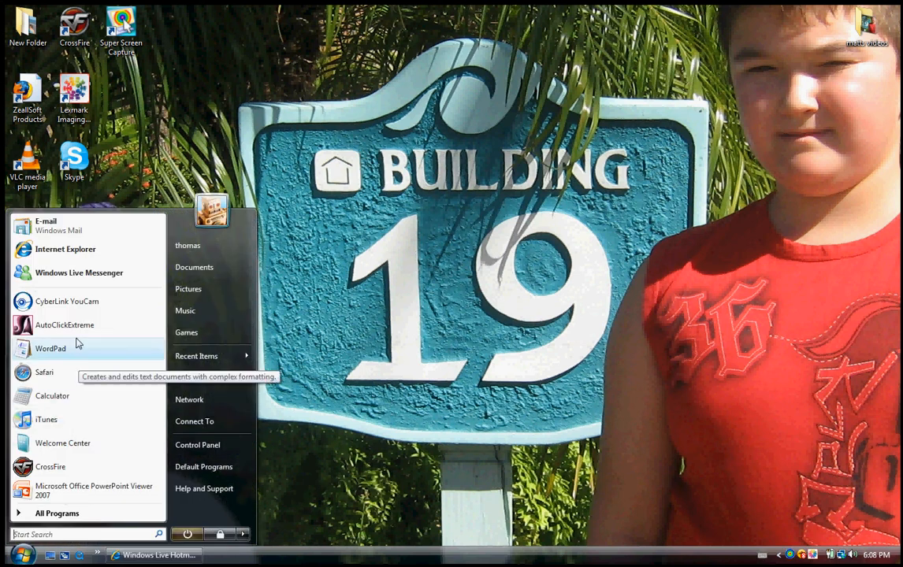
# - Launch WordPad and open the hosts file from System32\drivers\etc
pyautogui.rightClick(49, 348)
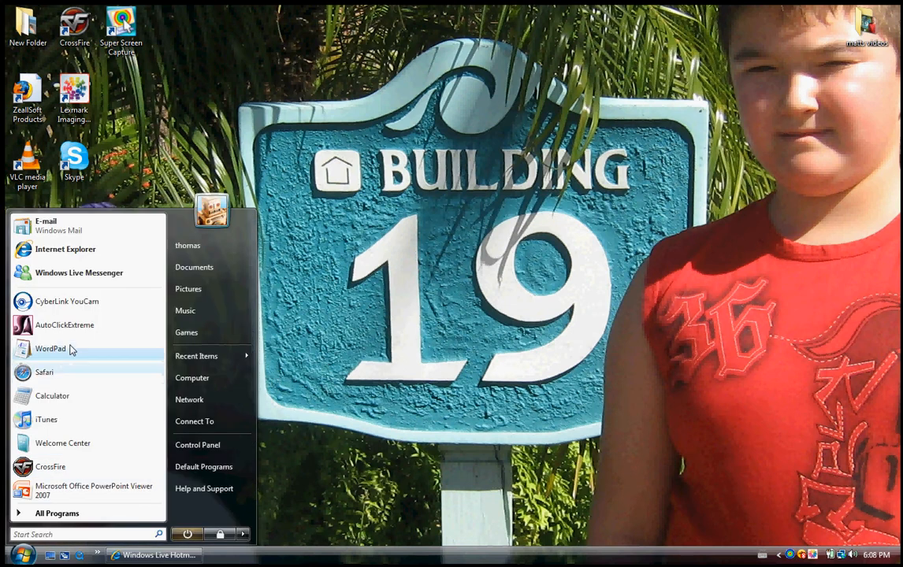
pyautogui.rightClick(50, 349)
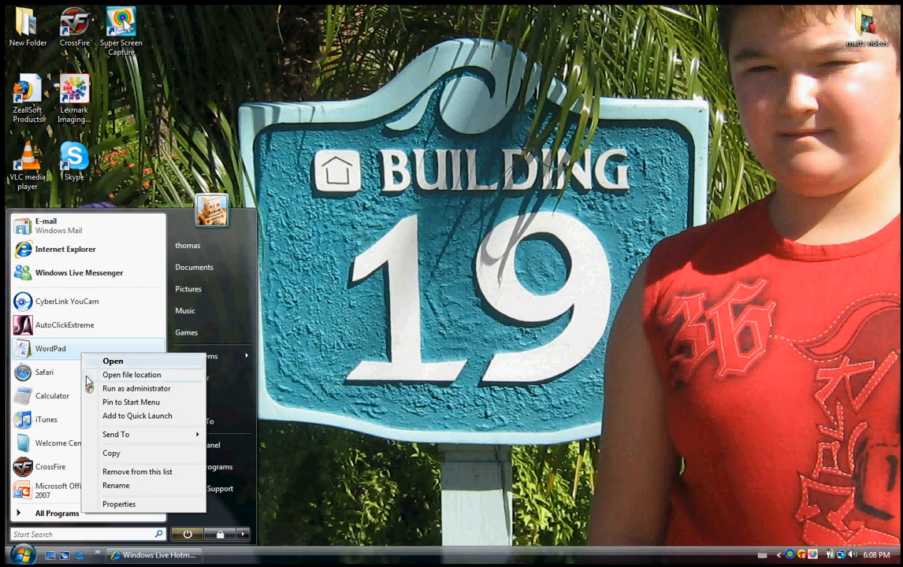
pyautogui.moveTo(136, 388)
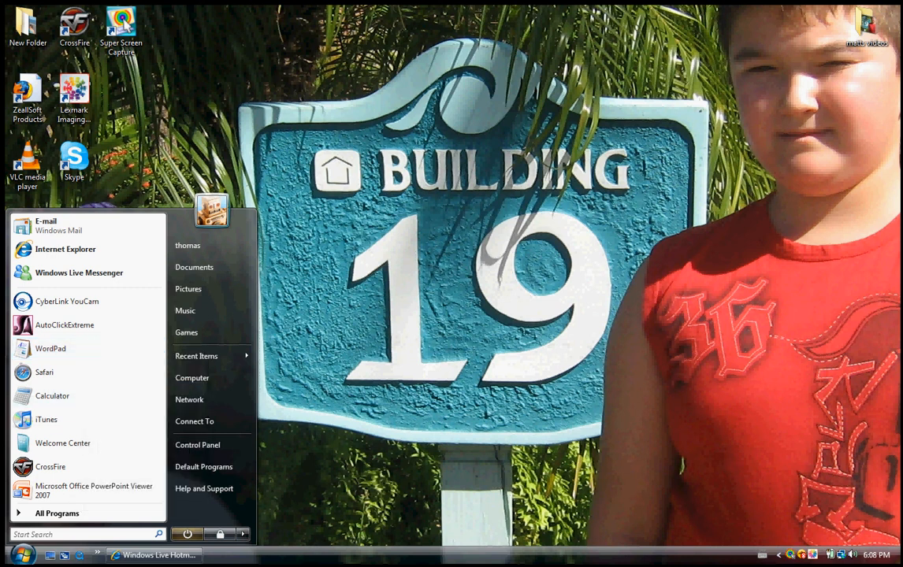
pyautogui.click(50, 349)
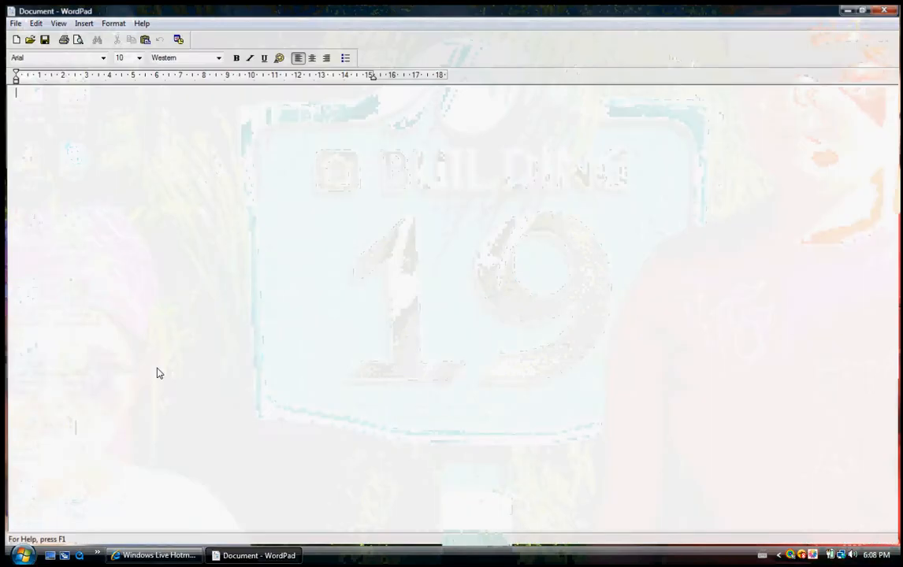
pyautogui.click(14, 23)
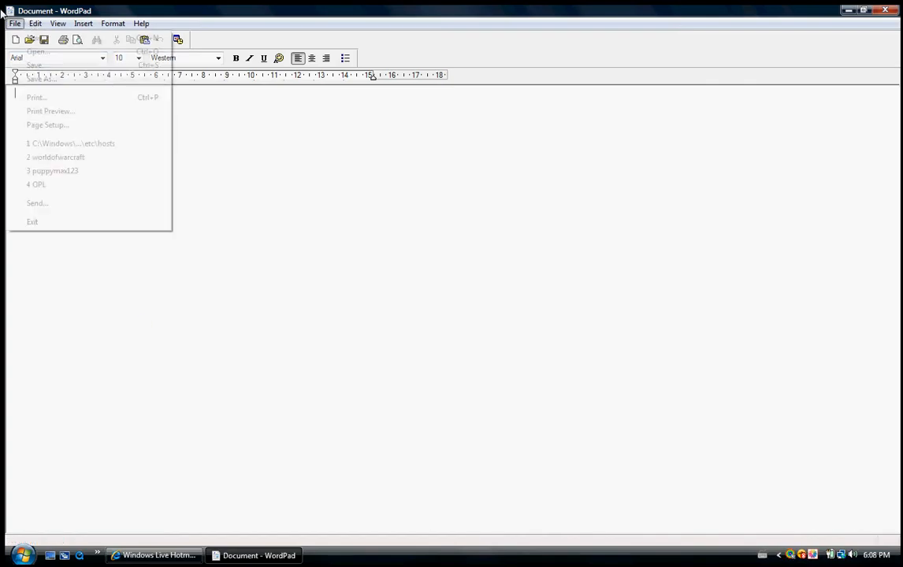
pyautogui.click(36, 51)
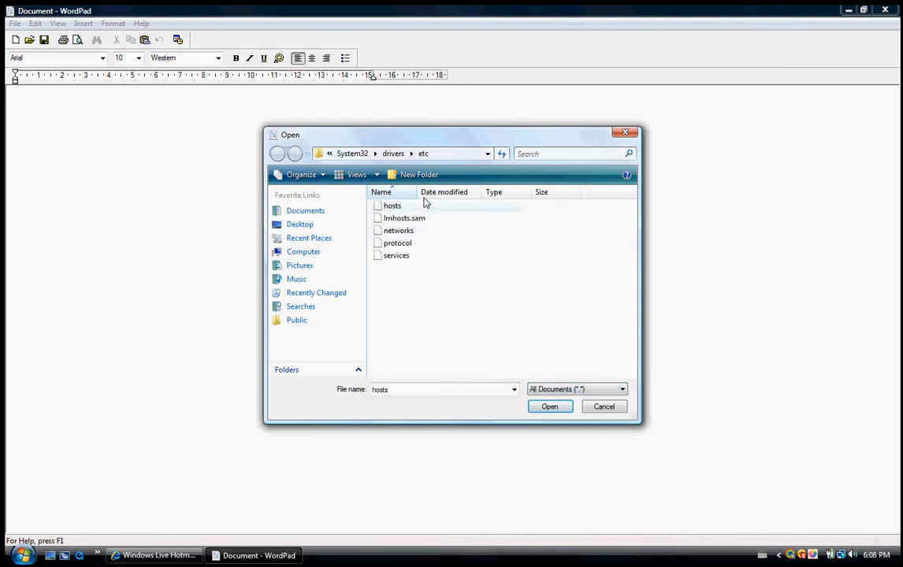
pyautogui.click(549, 405)
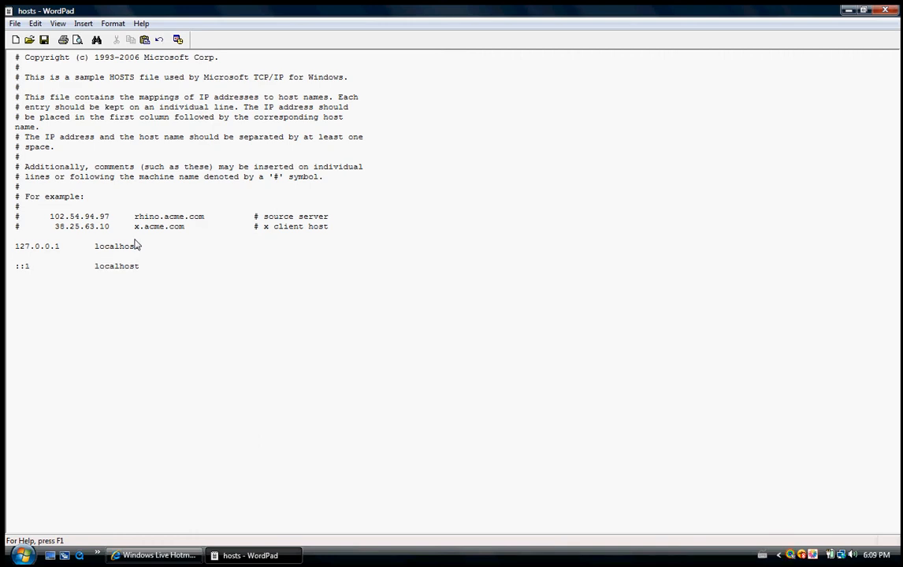
pyautogui.write('127.0.0.')
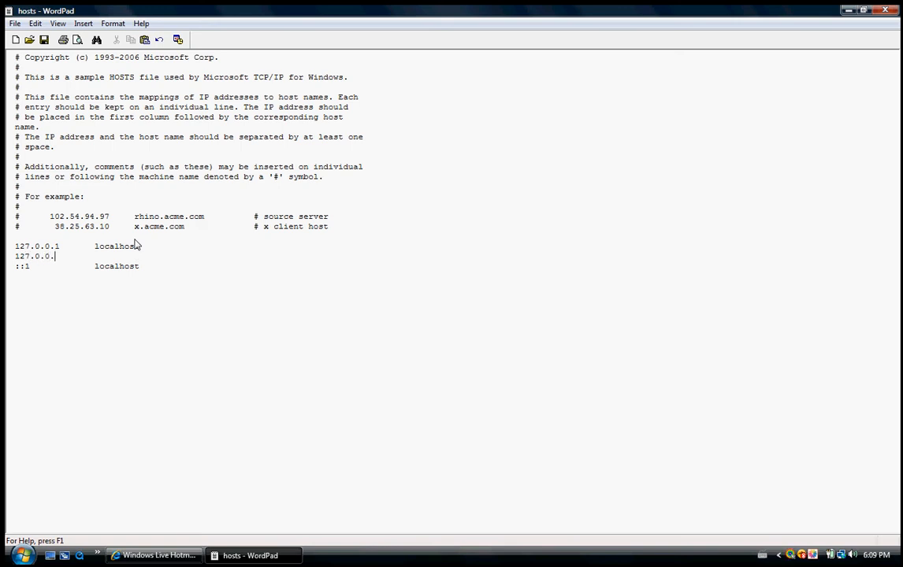
pyautogui.write('1')
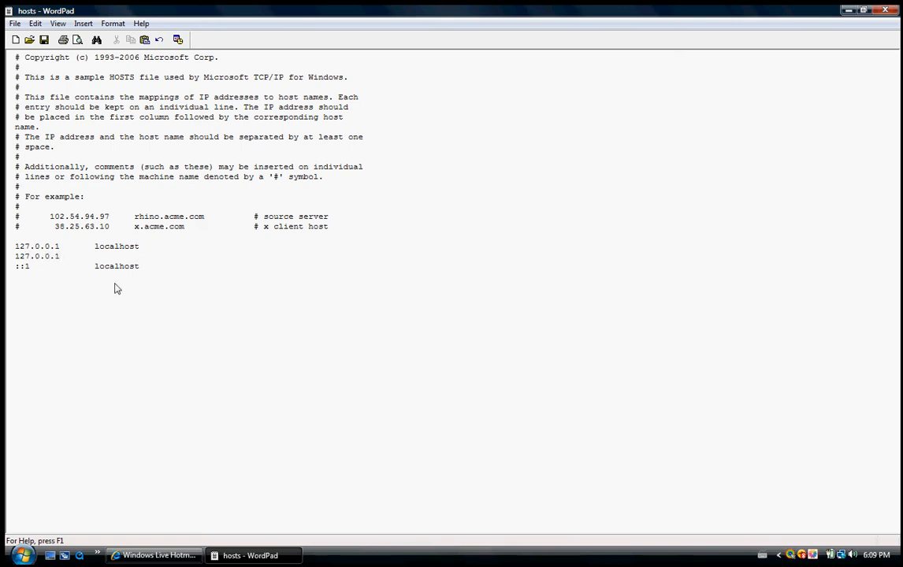
pyautogui.moveTo(134, 340)
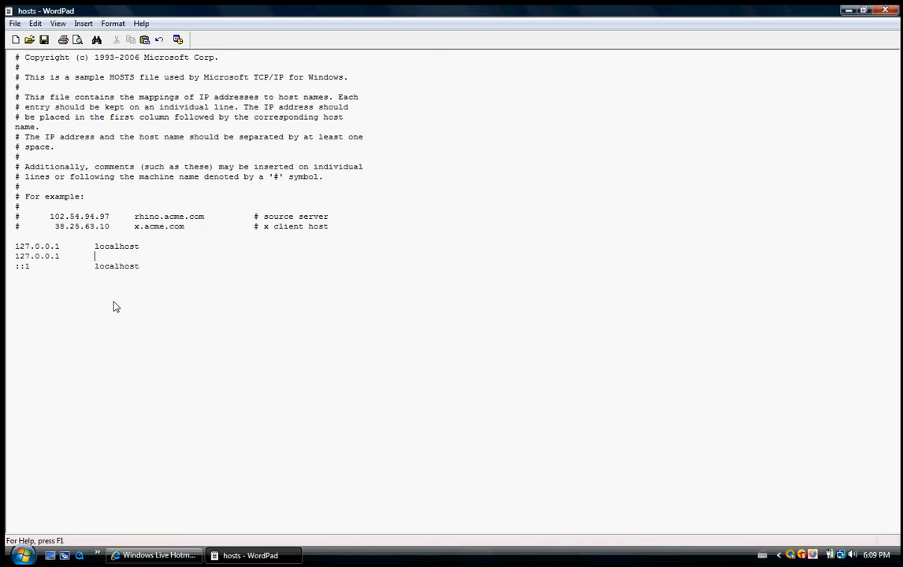
pyautogui.write('ww')
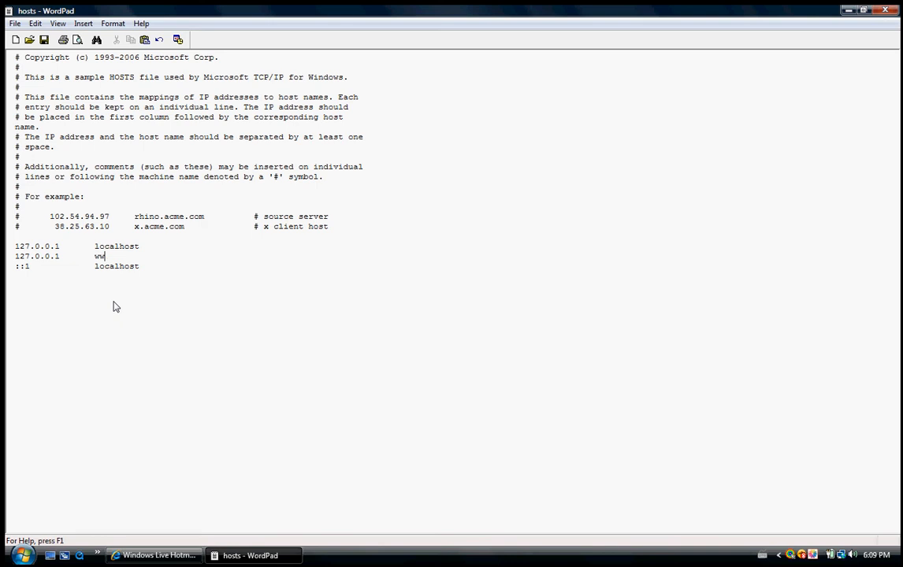
pyautogui.write('w.')
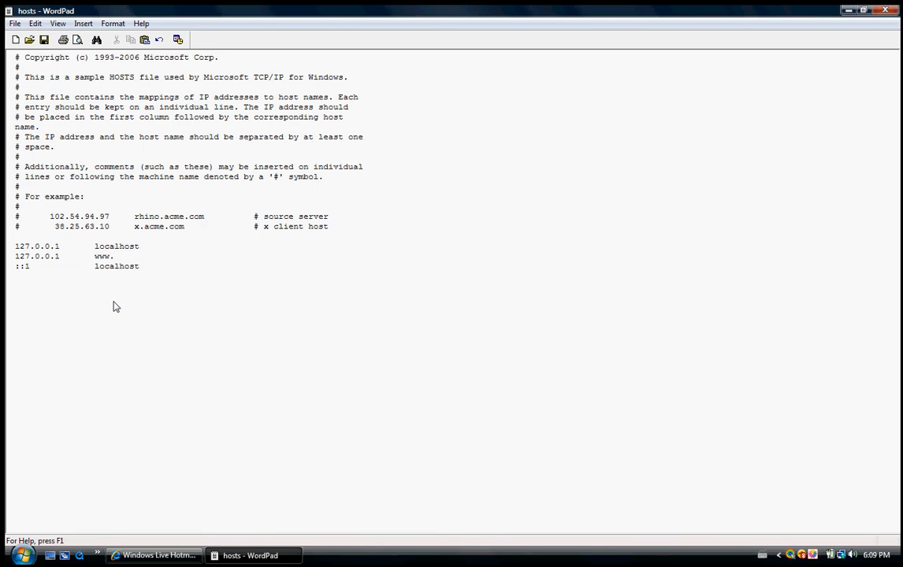
pyautogui.write('web1')
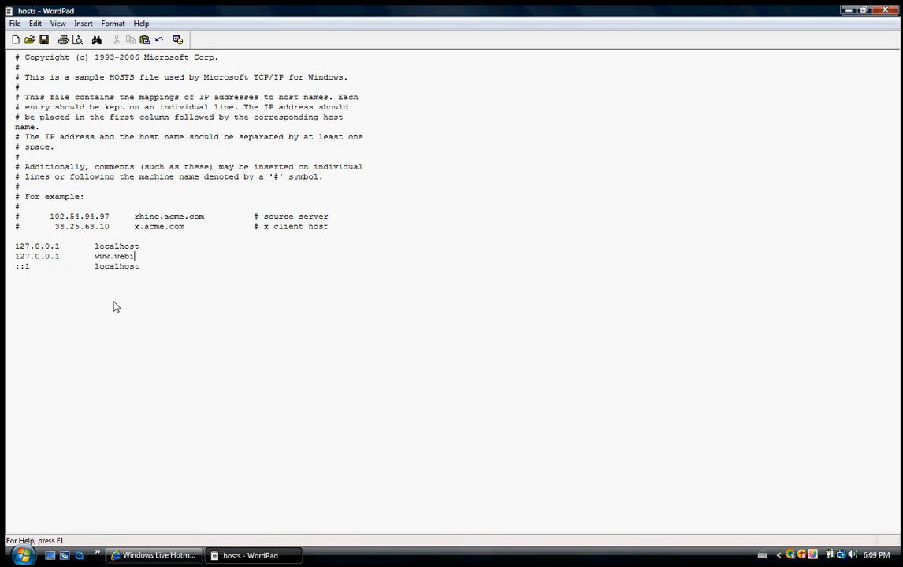
pyautogui.write('kz')
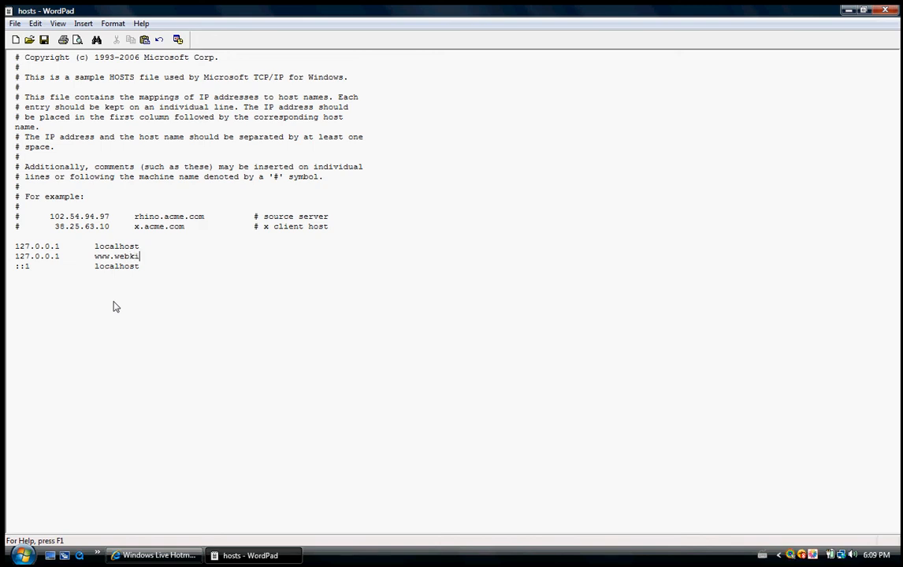
pyautogui.write('nz.com')
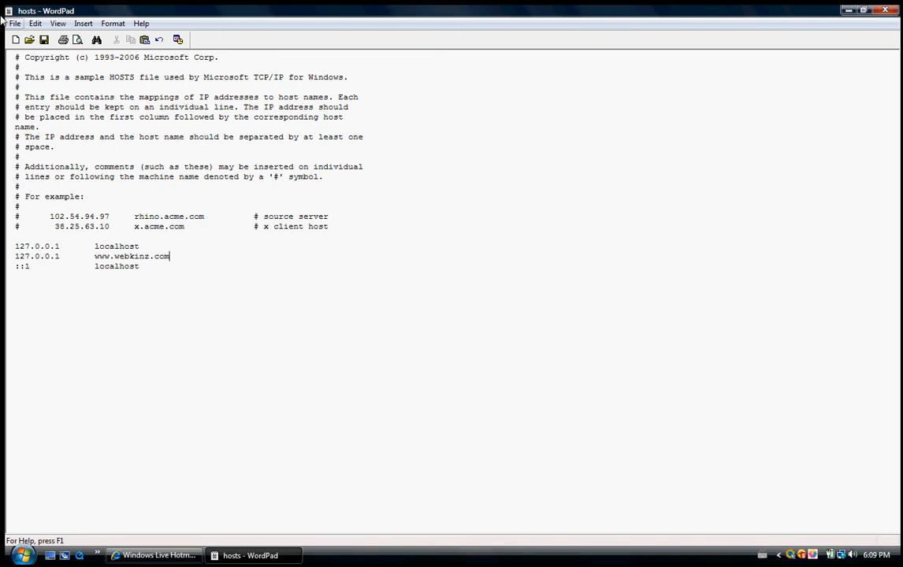
pyautogui.click(14, 23)
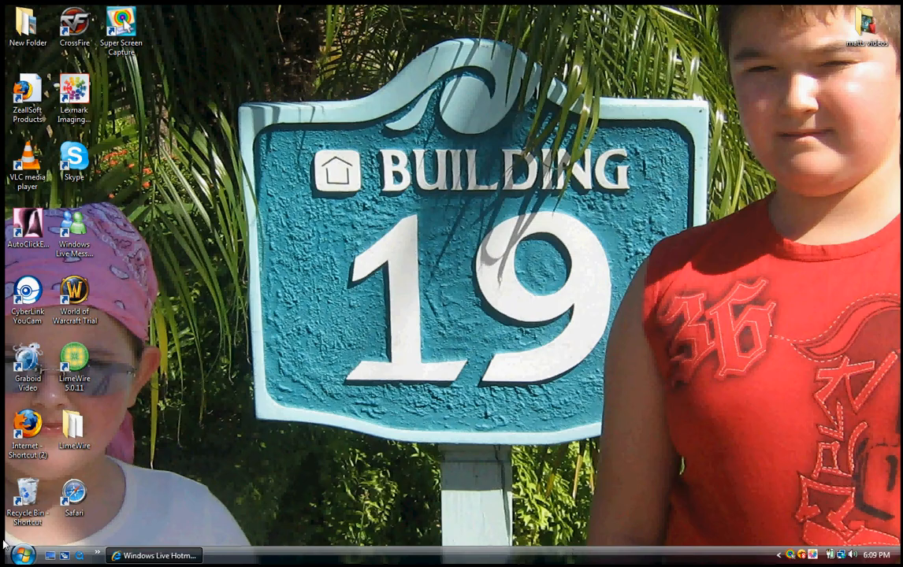
# - Launch Internet Explorer, type 'we' into the Ask search box, then close the browser
pyautogui.click(16, 554)
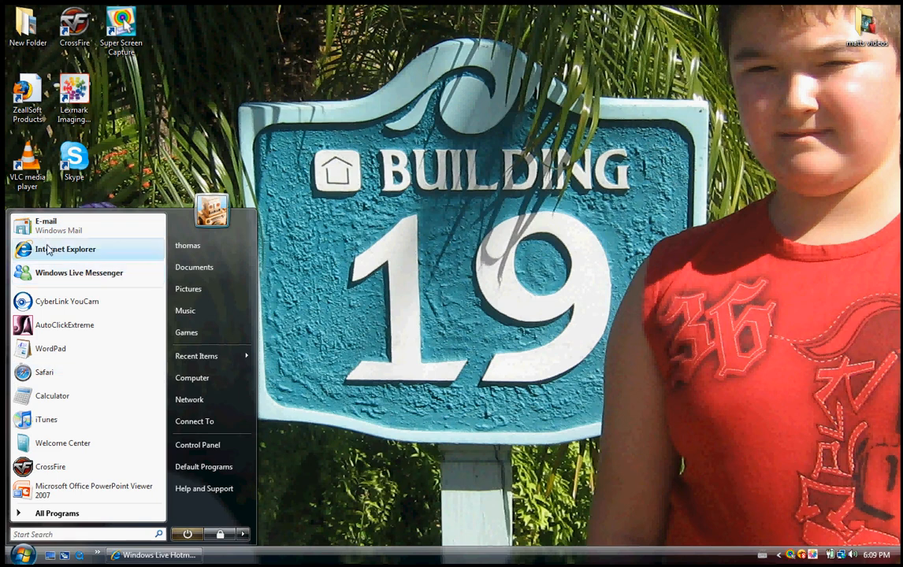
pyautogui.click(65, 248)
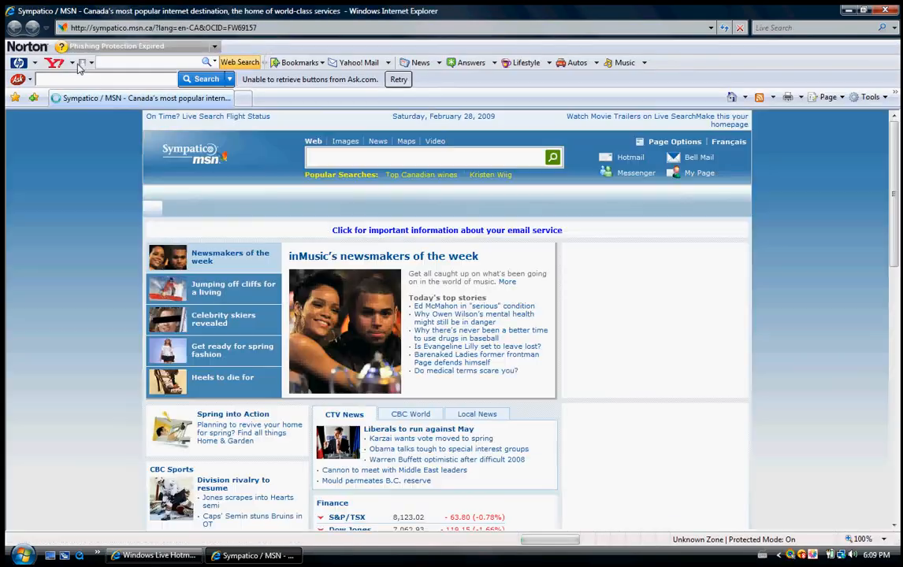
pyautogui.write('we')
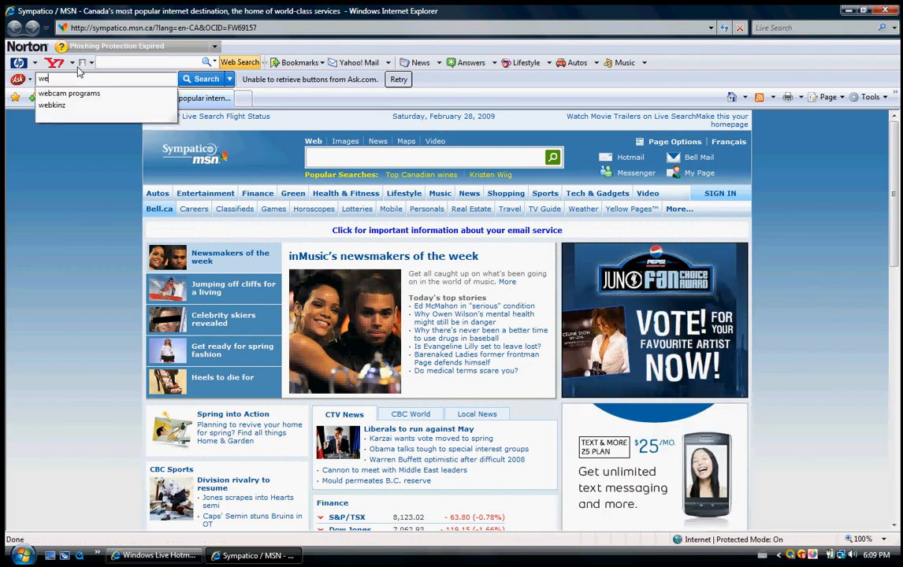
pyautogui.click(51, 105)
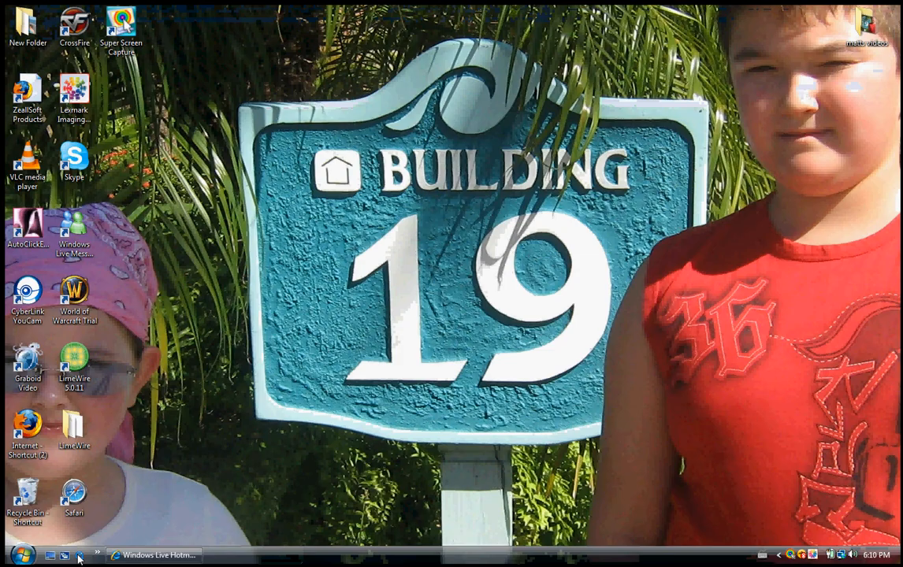
# - Launch WordPad as administrator from the Start menu
pyautogui.click(21, 555)
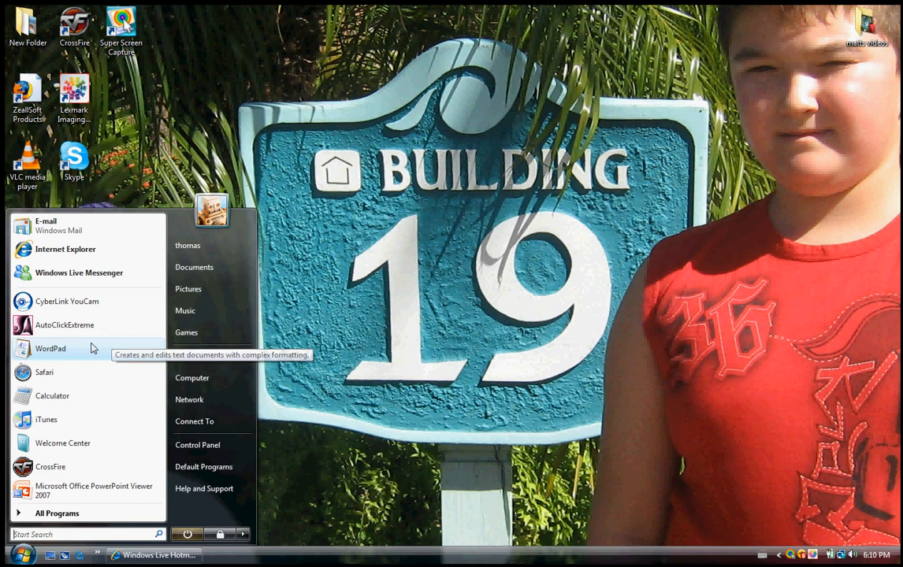
pyautogui.rightClick(50, 348)
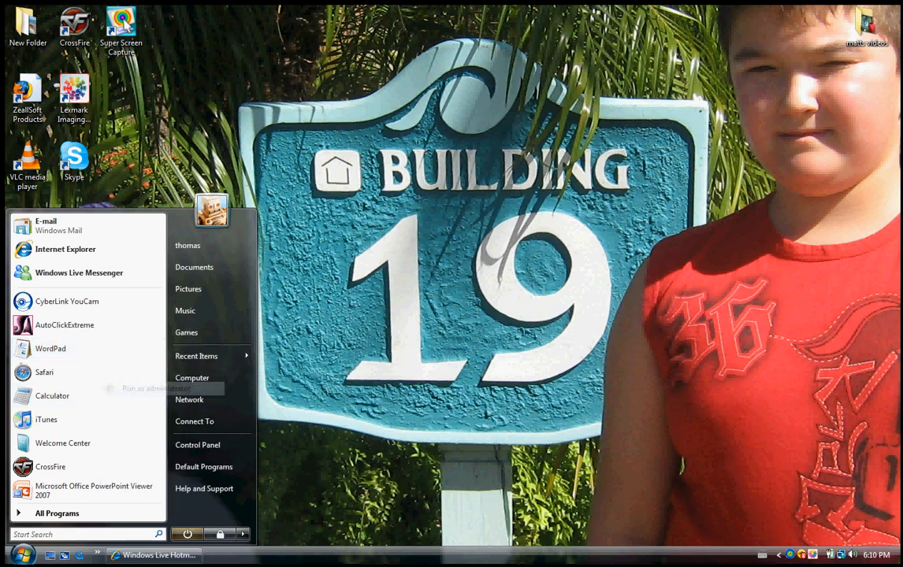
pyautogui.click(49, 348)
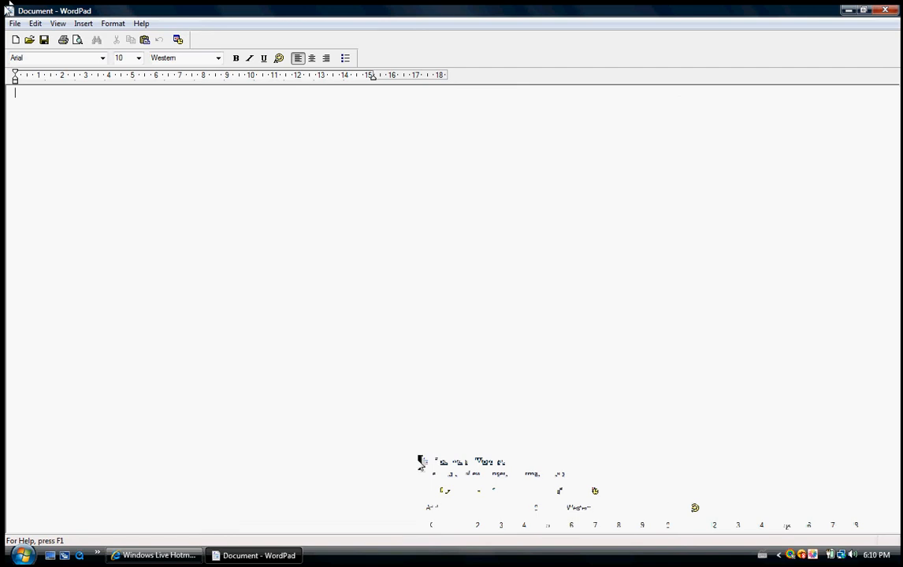
# - Open hosts under All Documents, delete the extra line leaving only localhost entries, and save
pyautogui.click(29, 39)
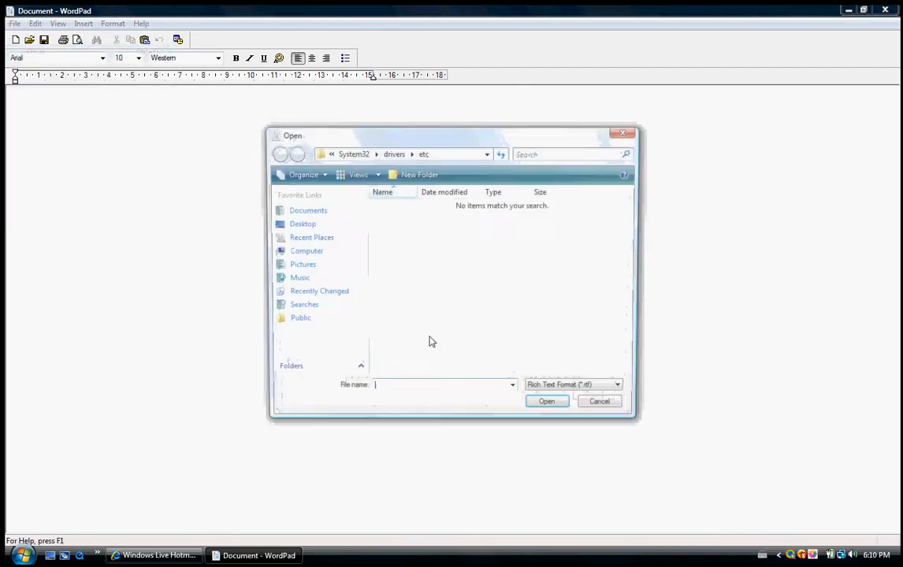
pyautogui.click(621, 388)
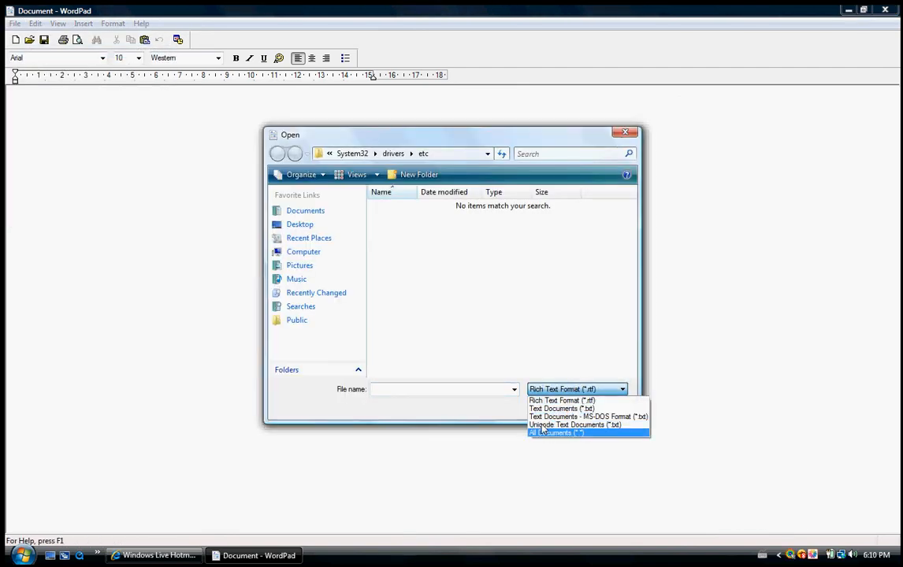
pyautogui.click(555, 432)
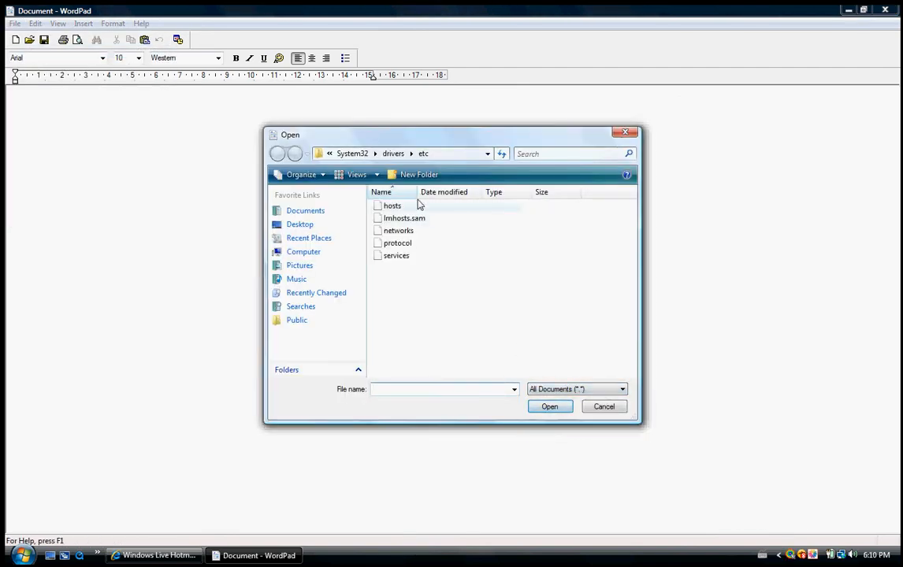
pyautogui.doubleClick(392, 205)
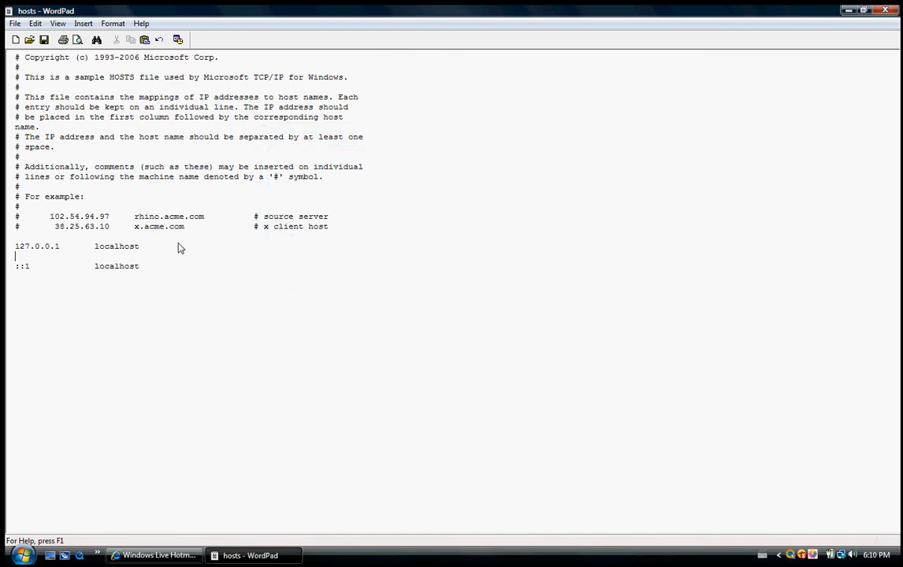
pyautogui.press('BackSpace')
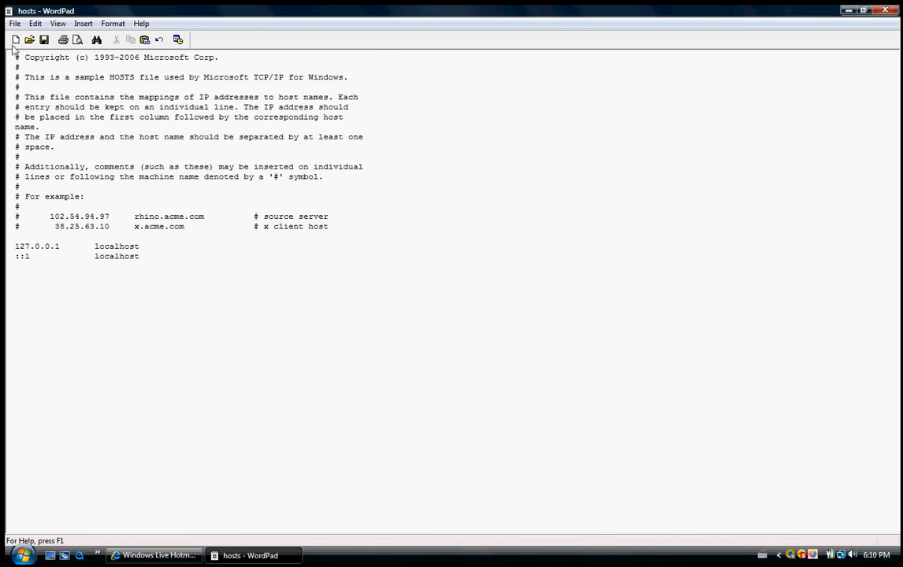
pyautogui.click(14, 23)
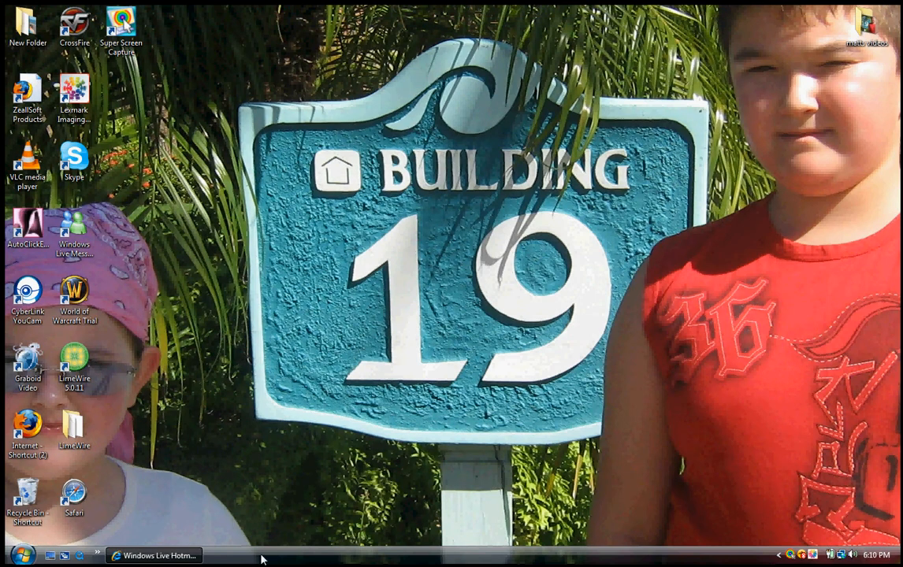
# - Launch Internet Explorer, search 'webkinz' through Ask, and open the Welcome to Webkinz result
pyautogui.click(21, 555)
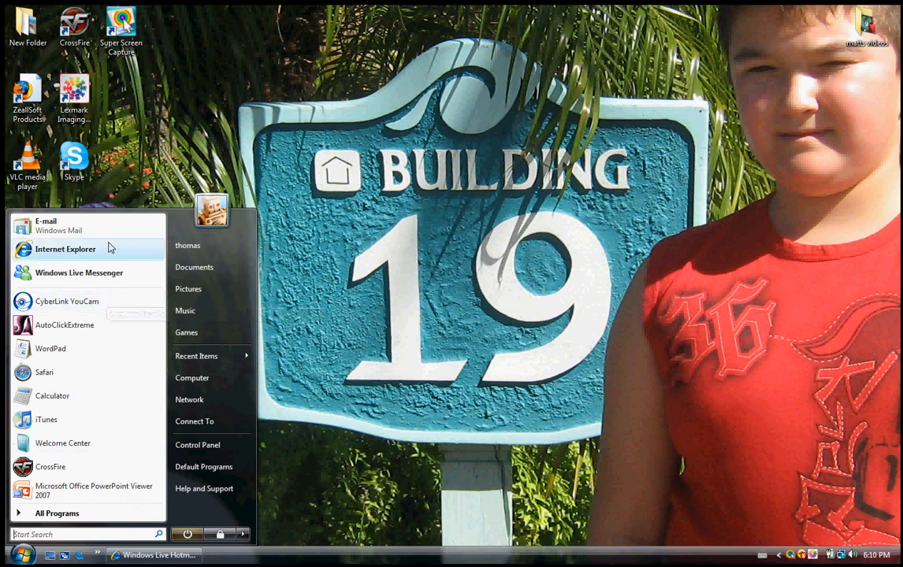
pyautogui.click(65, 249)
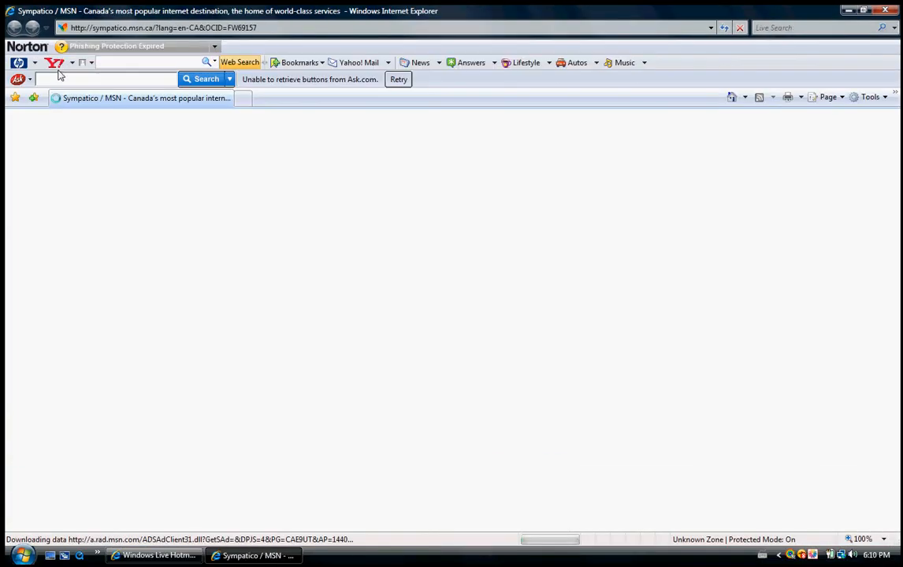
pyautogui.write('w')
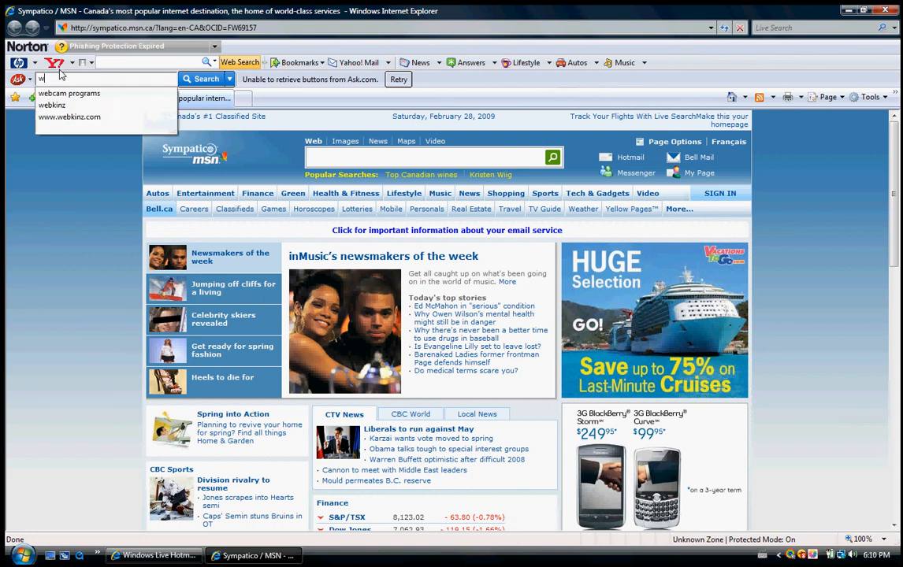
pyautogui.write('ebkinz')
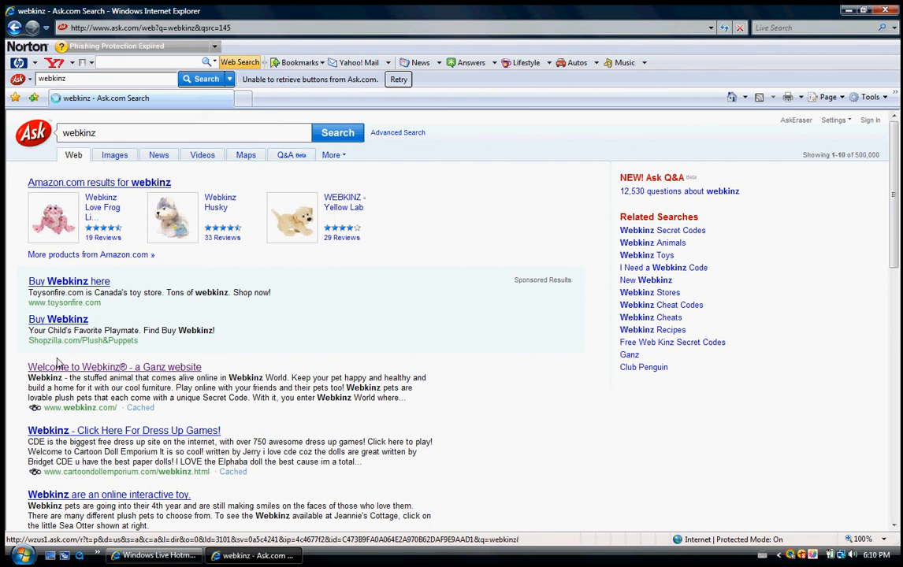
pyautogui.click(114, 367)
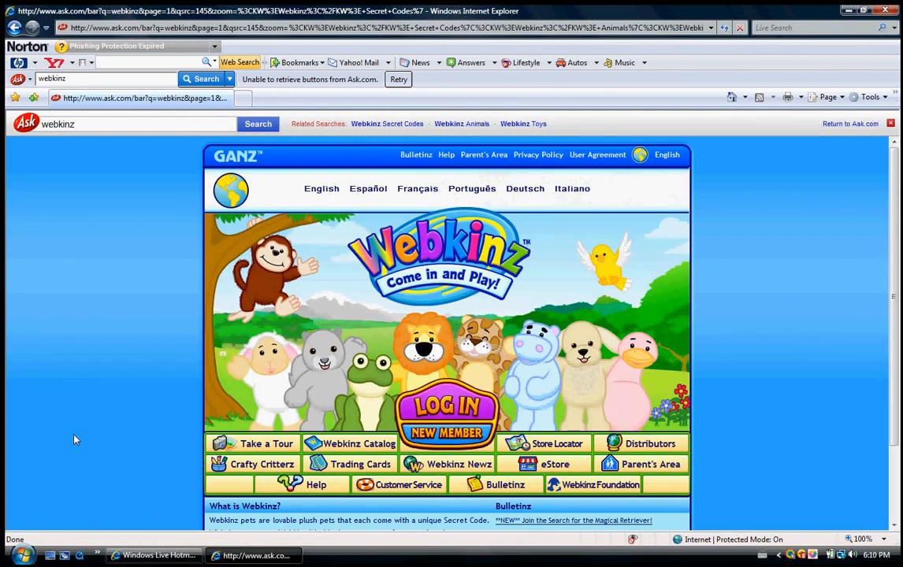